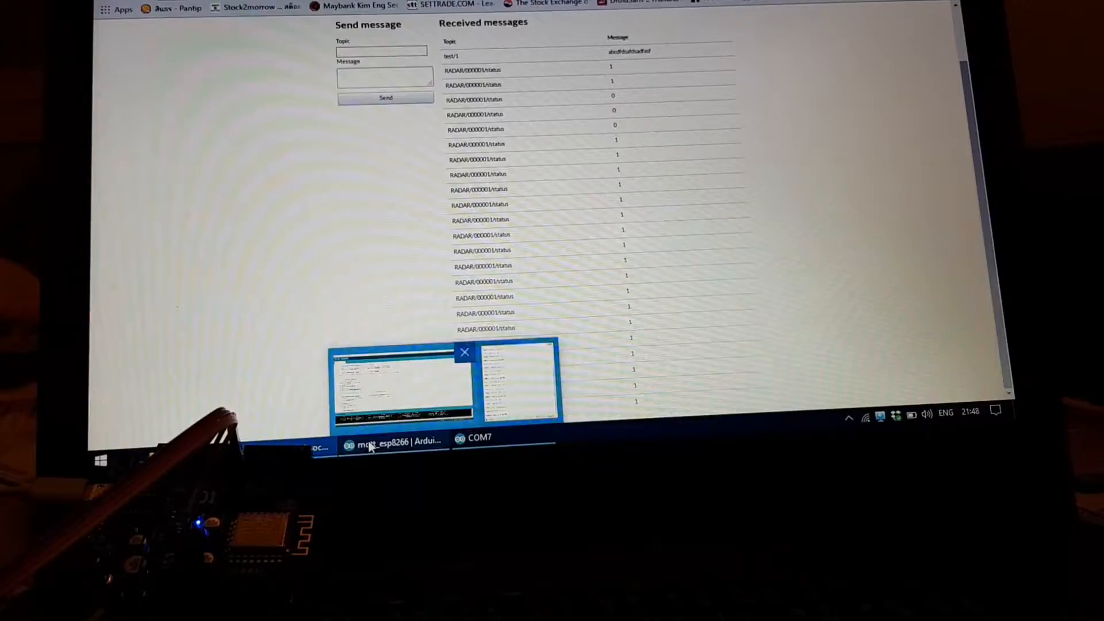
Show the uploaded mqtt_esp8266 sketch, then the COM7 serial monitor with sensor status messages and OK replies.
click(403, 381)
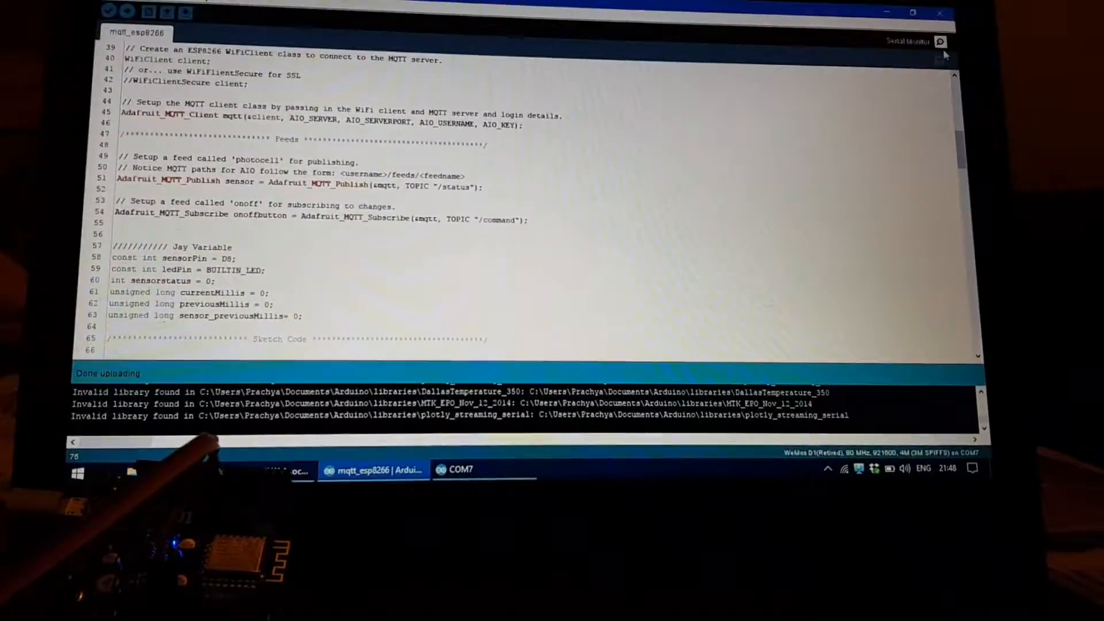
click(940, 41)
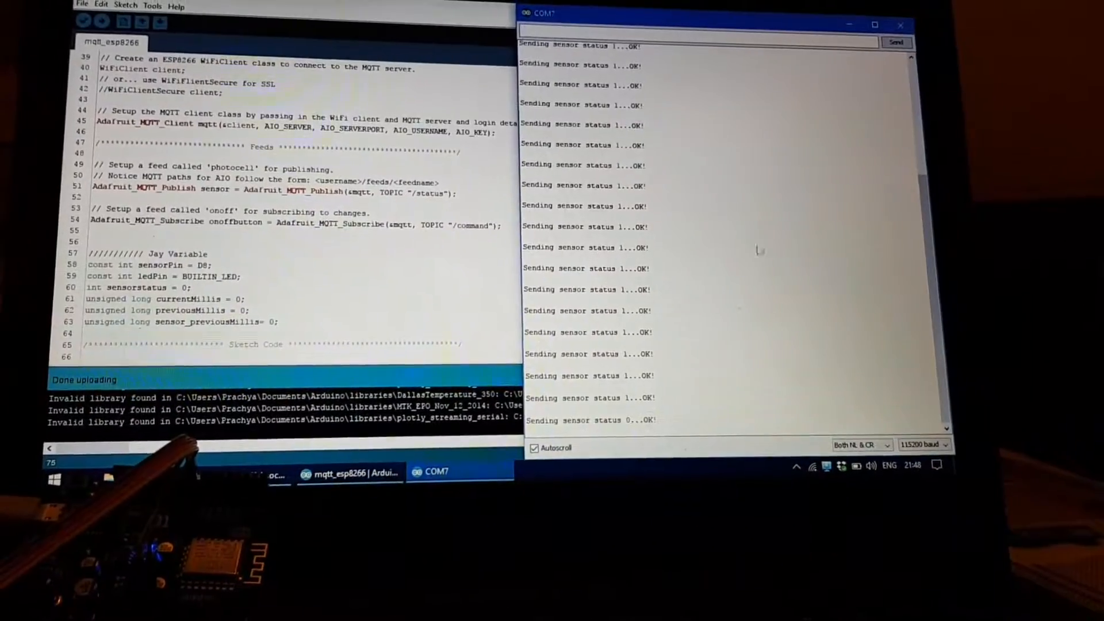